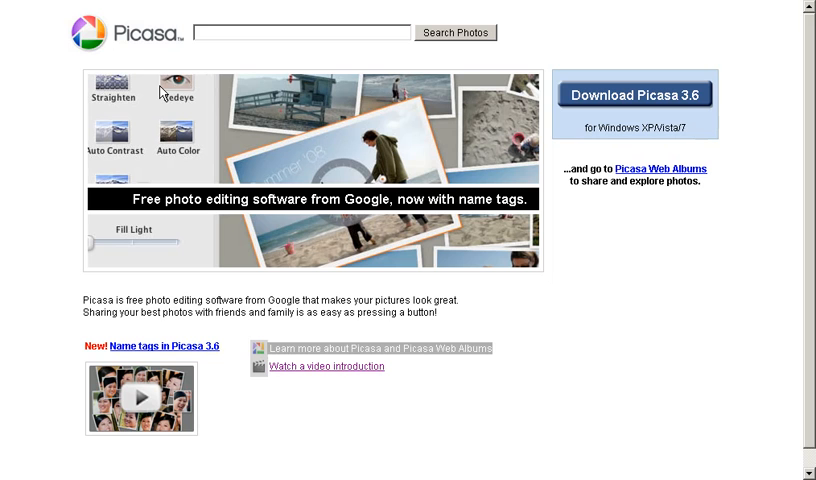
mouse_move(452, 235)
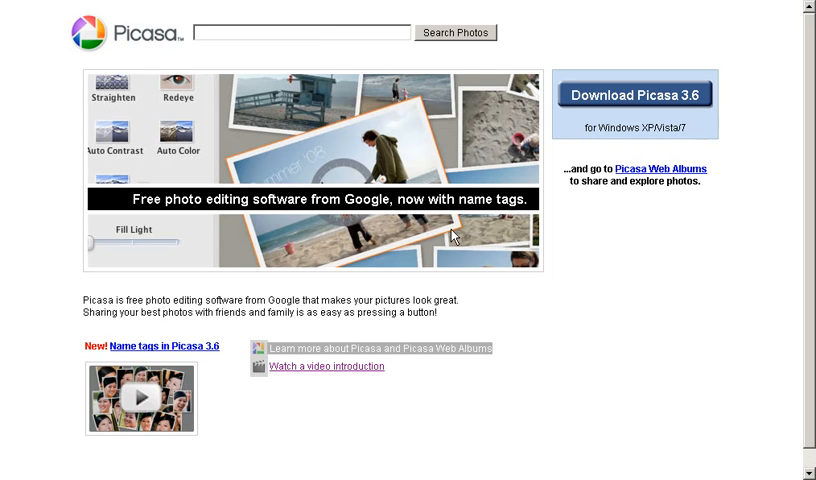
mouse_move(379, 215)
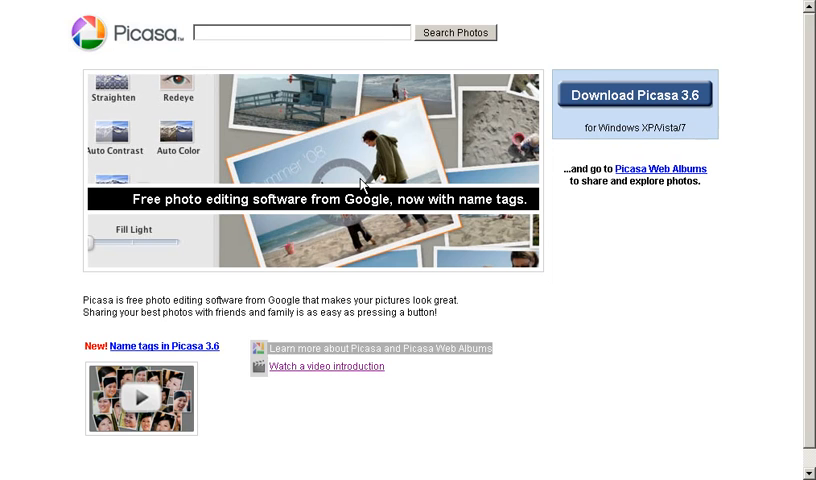
mouse_move(358, 197)
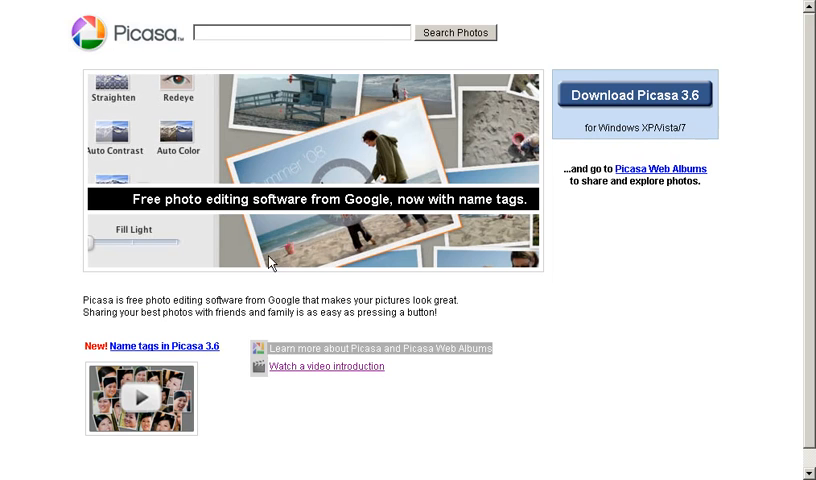
mouse_move(147, 49)
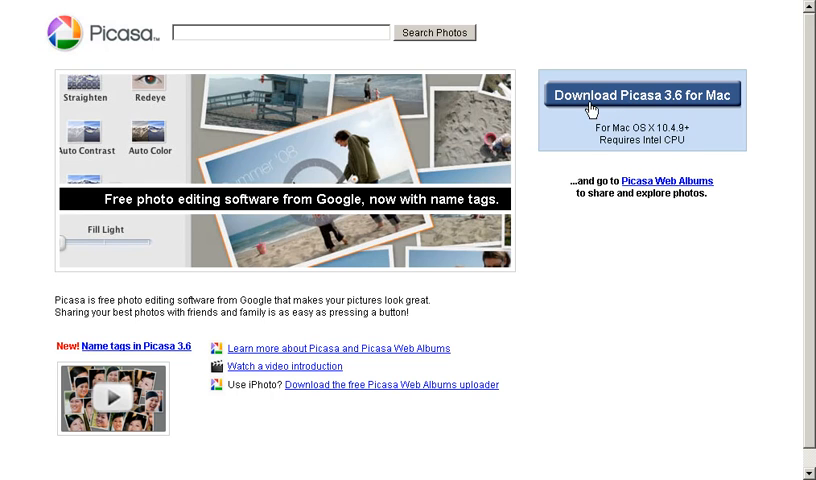
mouse_move(575, 128)
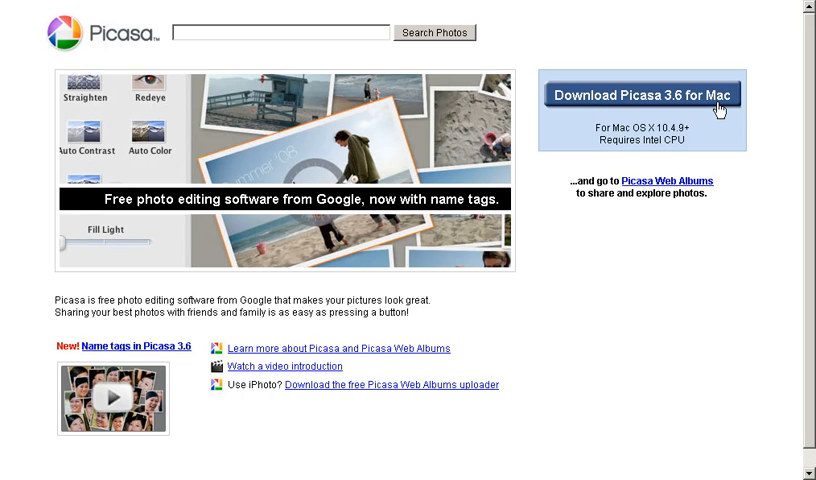
mouse_move(620, 135)
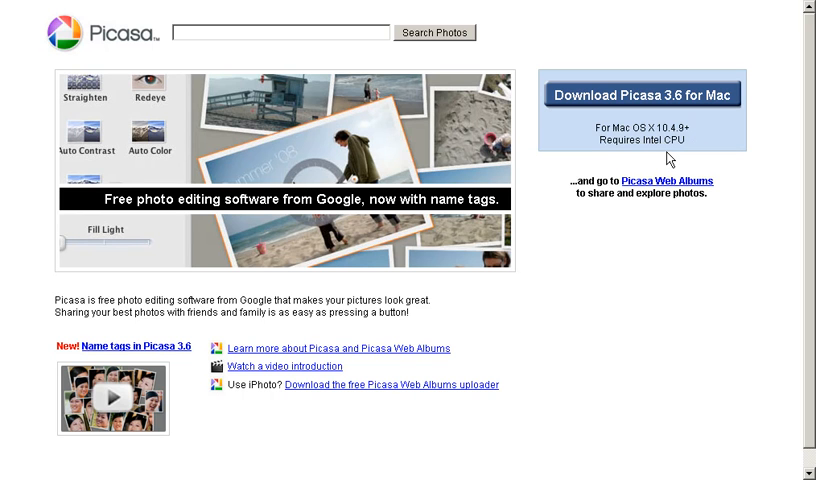
mouse_move(670, 160)
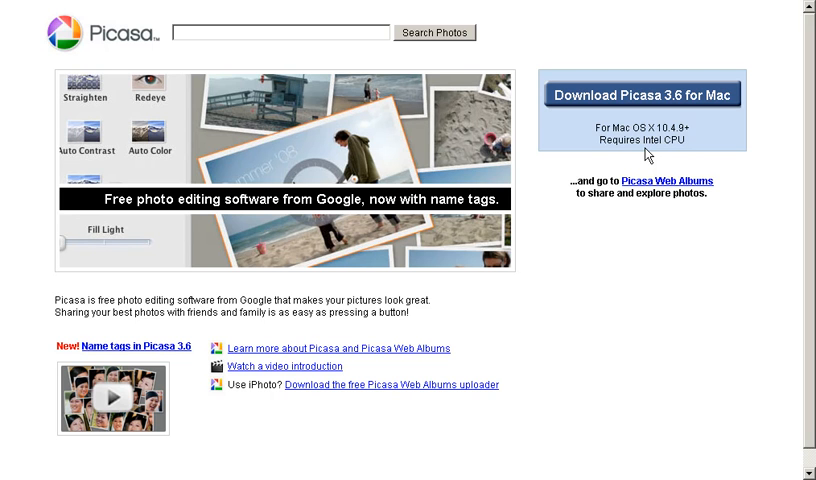
mouse_move(540, 92)
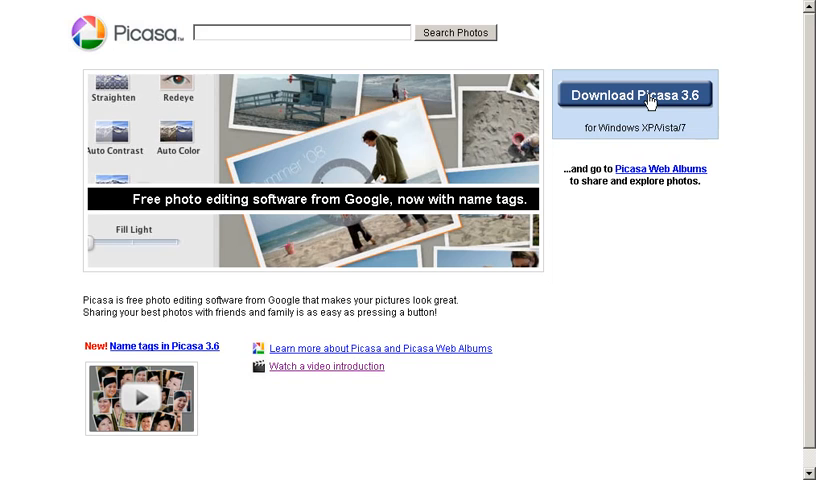
Step: Download and save the Picasa 3.6 installer, picasa36-setup(9).exe, from Firefox
click(632, 94)
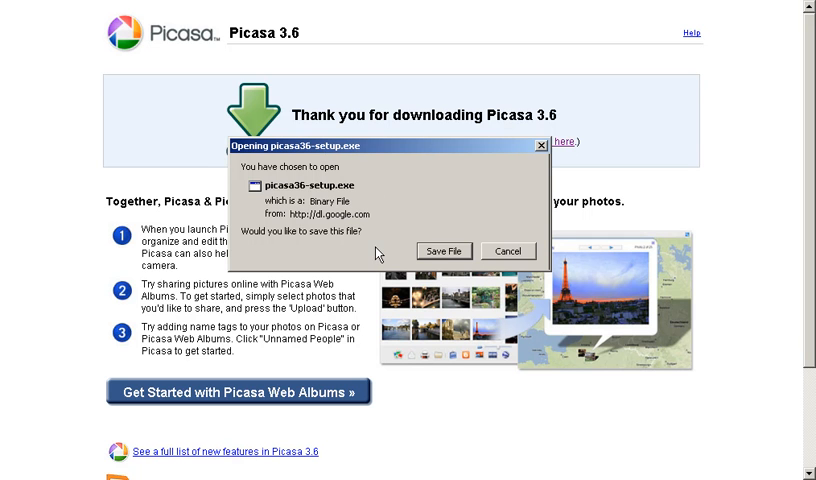
mouse_move(442, 260)
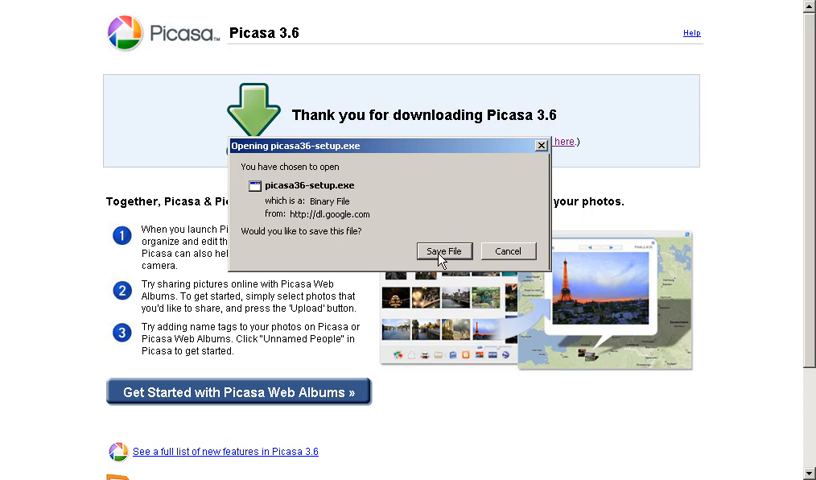
click(444, 251)
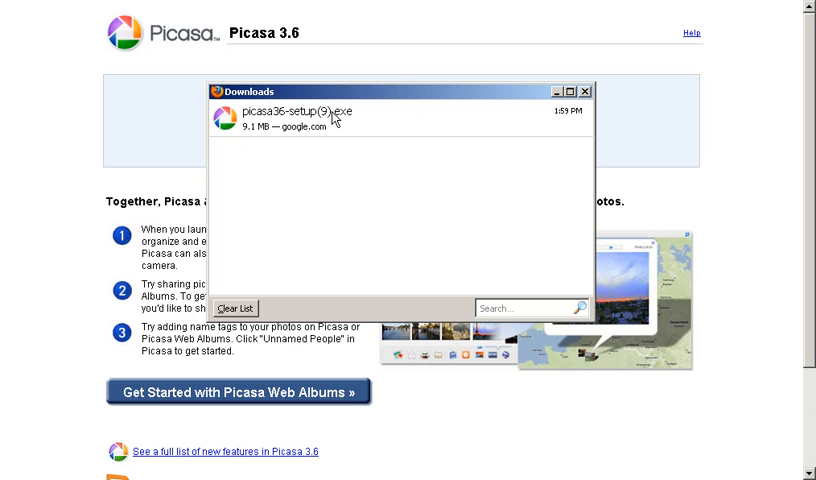
mouse_move(356, 118)
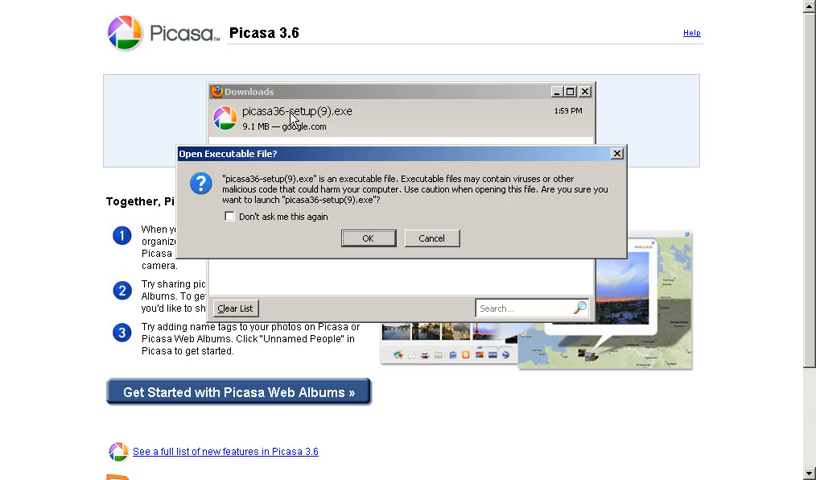
mouse_move(296, 231)
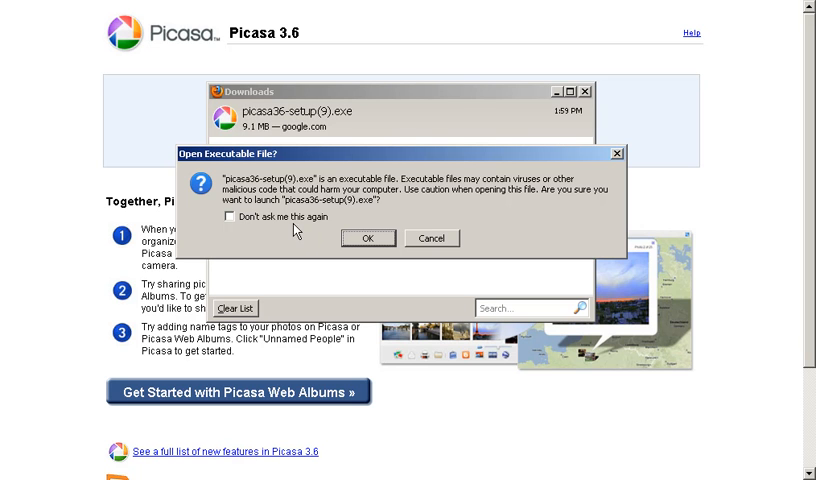
mouse_move(598, 261)
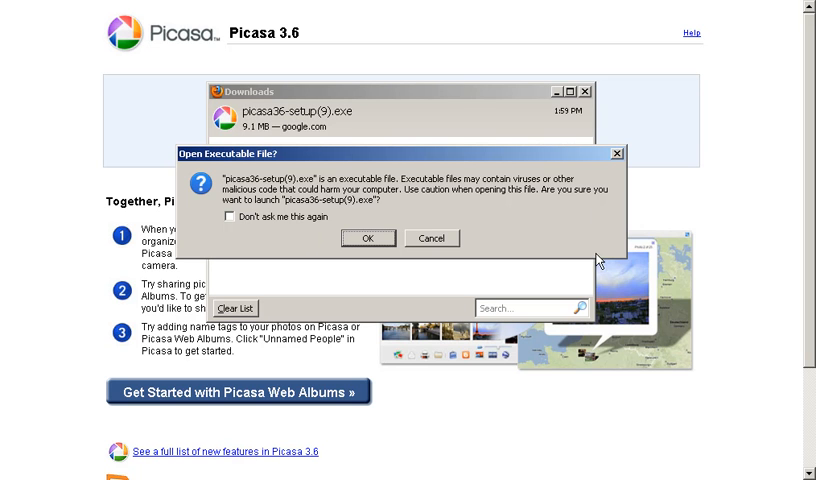
mouse_move(505, 277)
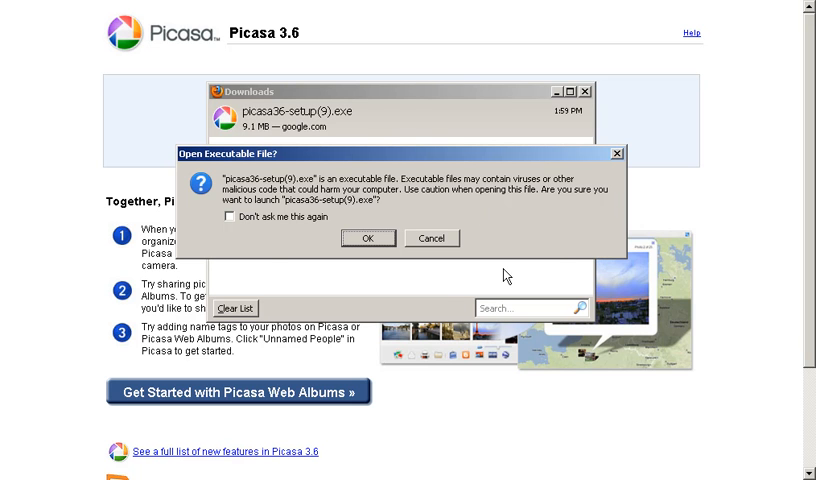
mouse_move(232, 225)
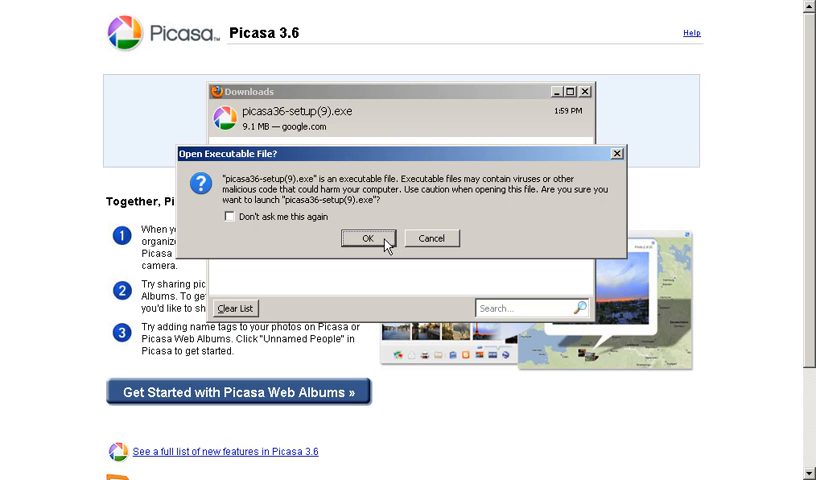
mouse_move(372, 245)
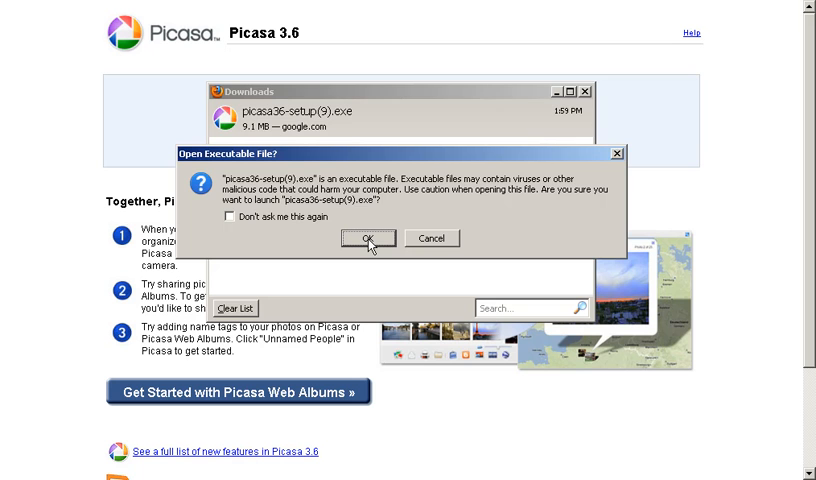
Step: Accept the executable-file warning for picasa36-setup(9).exe
click(368, 238)
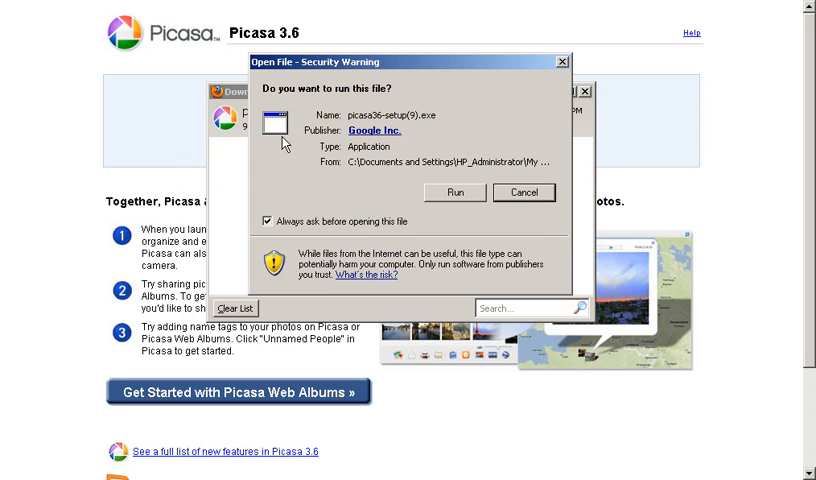
mouse_move(450, 135)
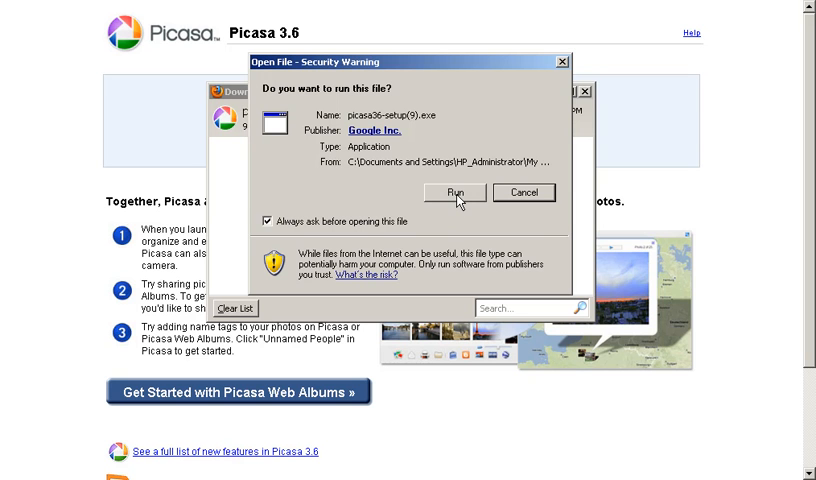
Step: Run the Picasa setup and scroll the Google Terms of Service to section 4
click(455, 192)
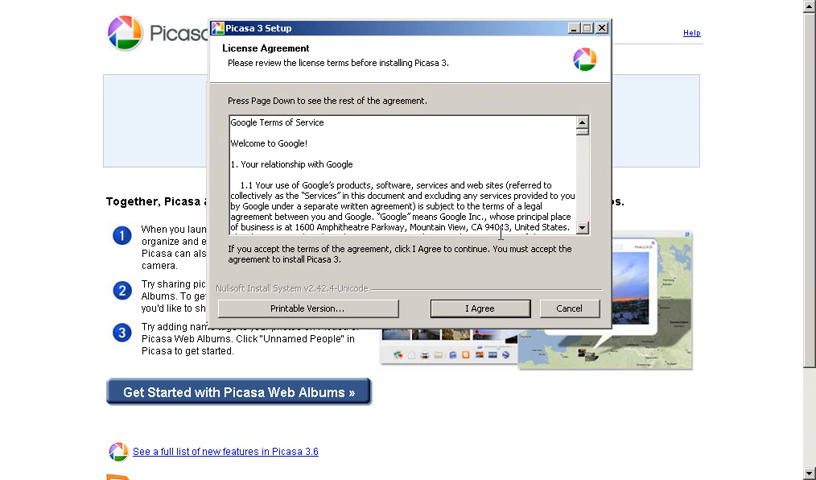
mouse_move(600, 274)
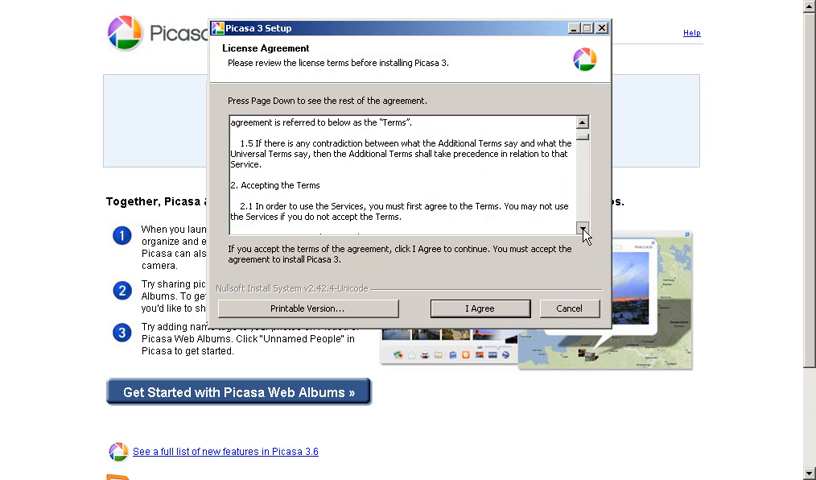
click(585, 234)
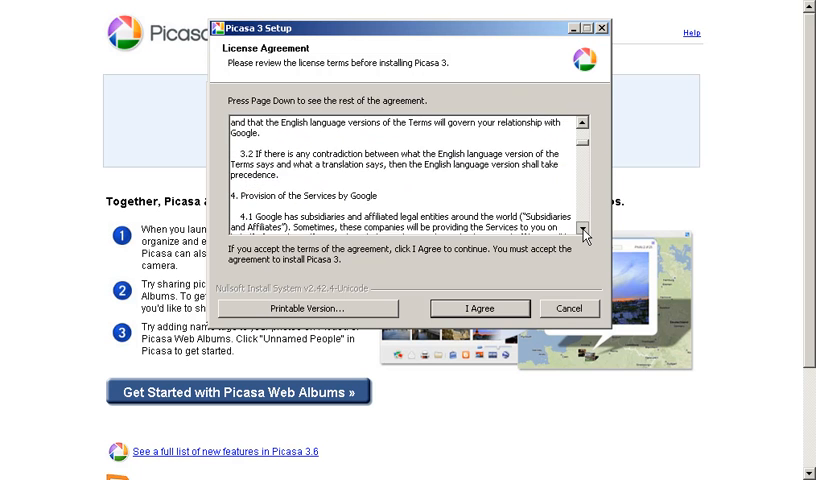
click(586, 233)
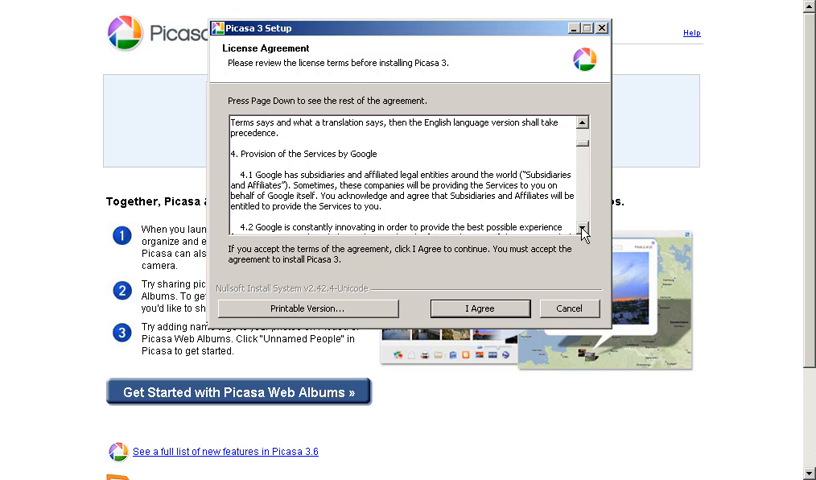
mouse_move(480, 308)
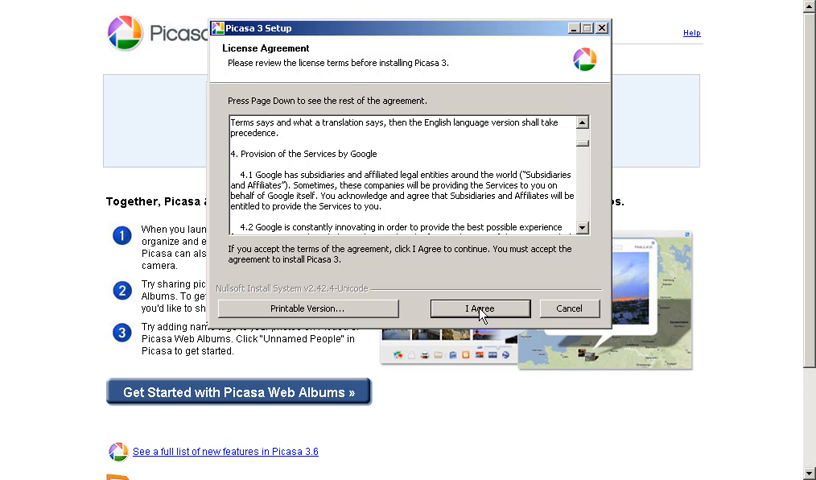
mouse_move(478, 315)
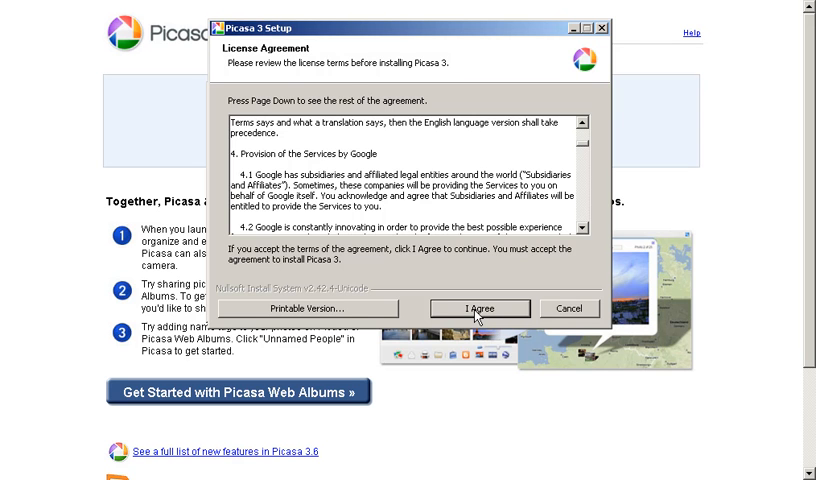
Step: Agree to the license and install into C:\Program Files\Google\Picasa3
click(480, 308)
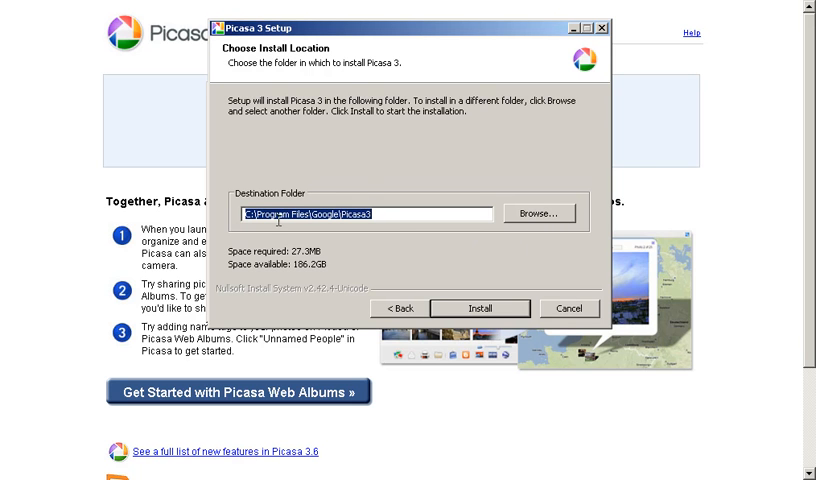
mouse_move(310, 228)
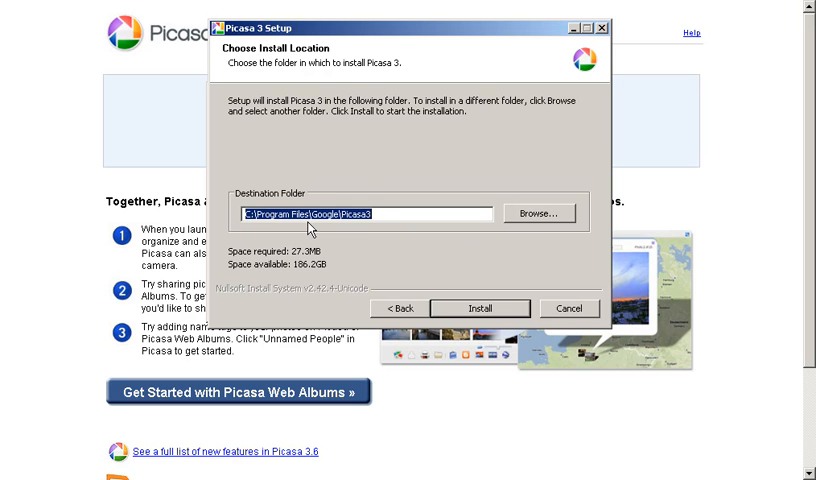
mouse_move(437, 233)
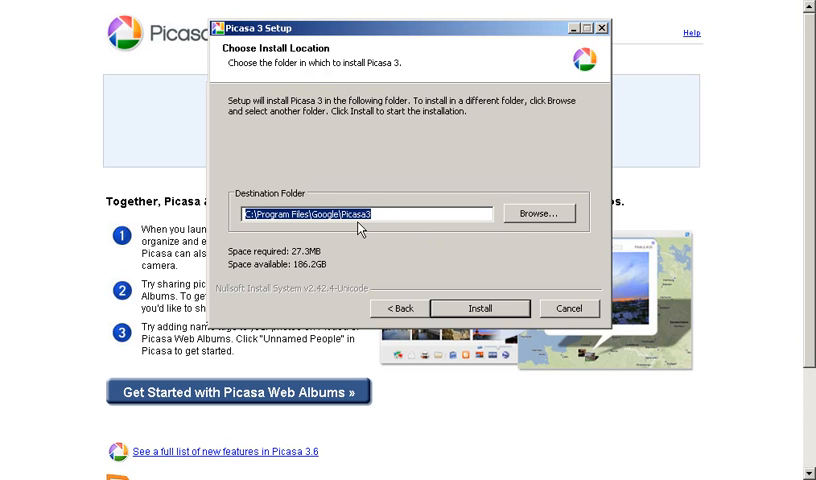
mouse_move(548, 224)
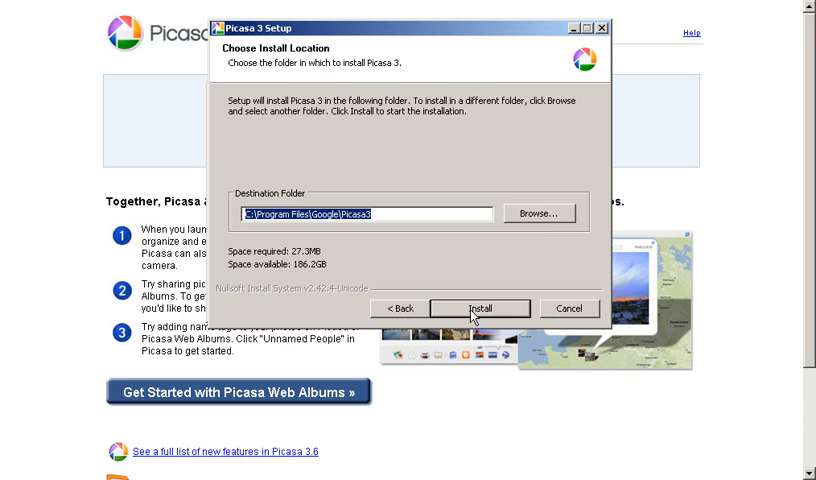
click(480, 308)
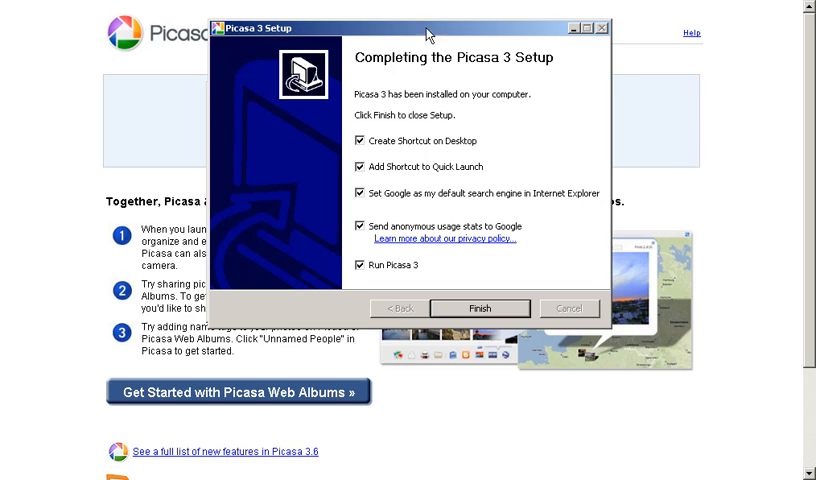
mouse_move(534, 126)
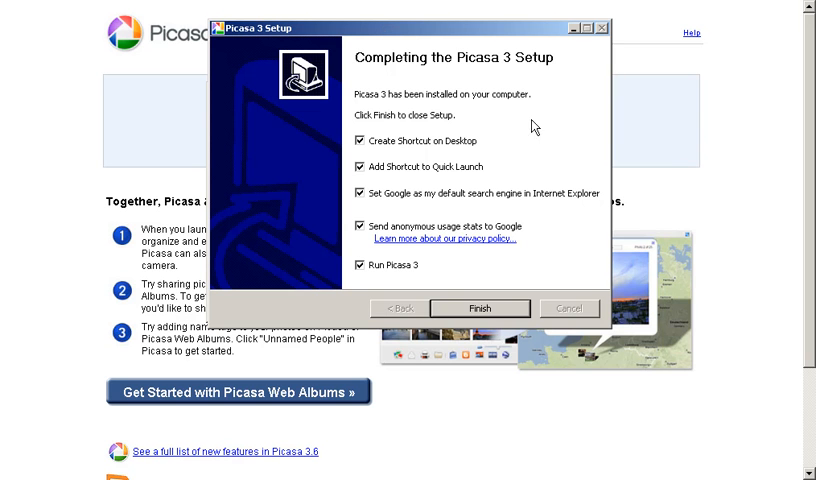
mouse_move(644, 123)
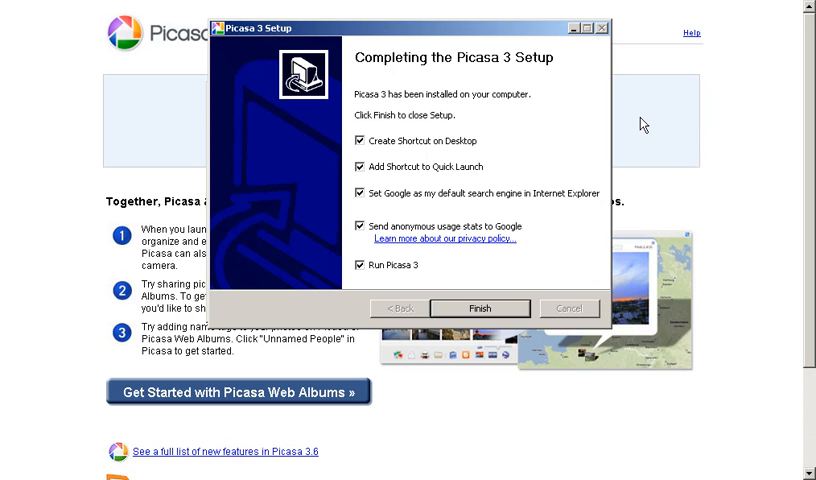
mouse_move(450, 157)
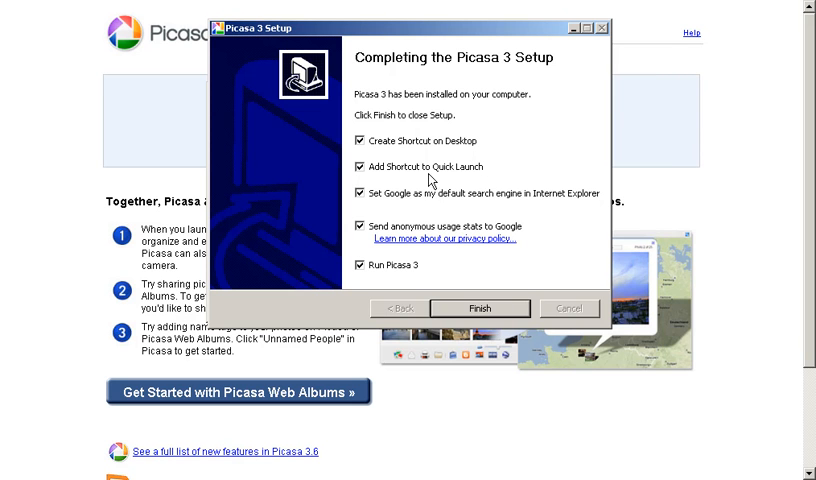
mouse_move(395, 210)
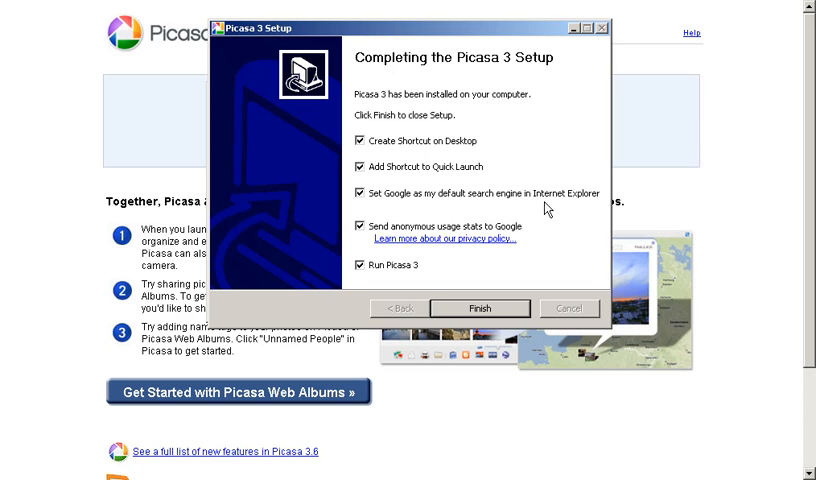
mouse_move(585, 208)
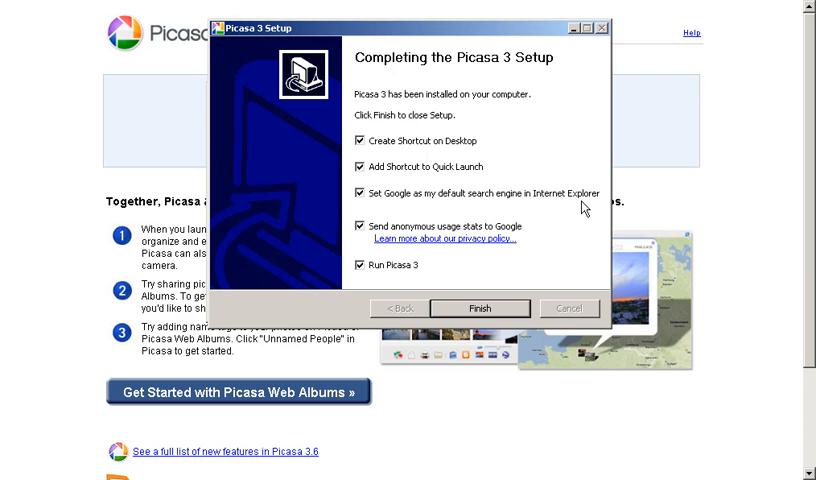
mouse_move(424, 277)
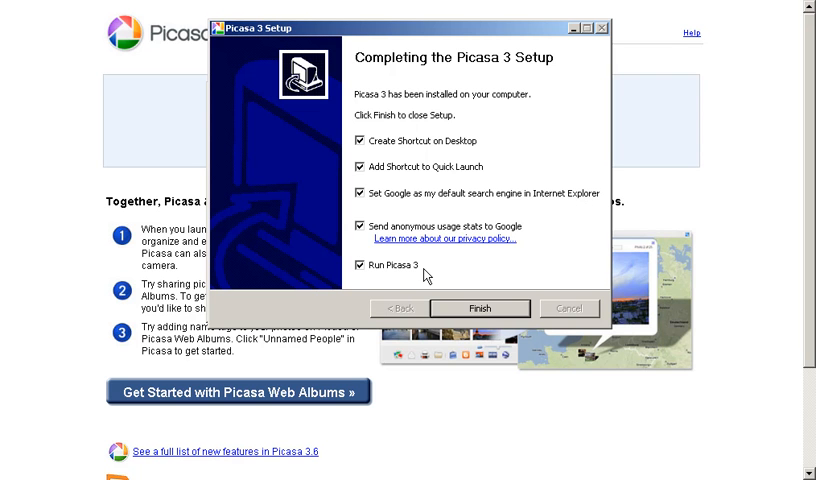
mouse_move(525, 245)
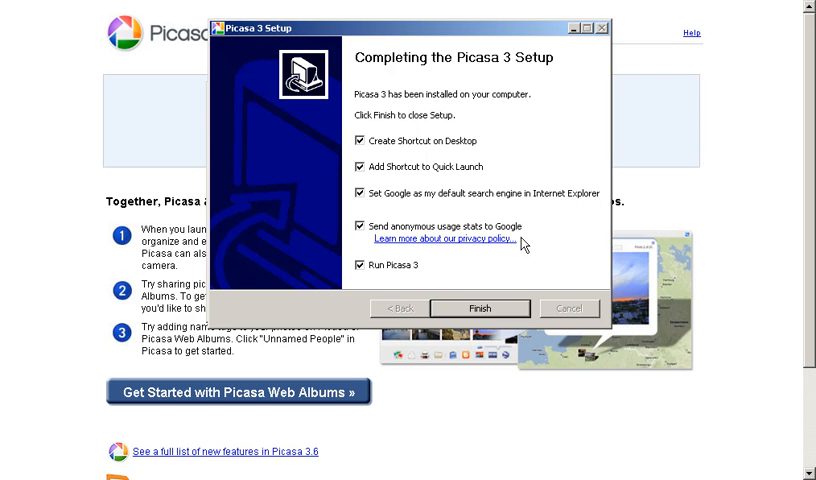
mouse_move(522, 255)
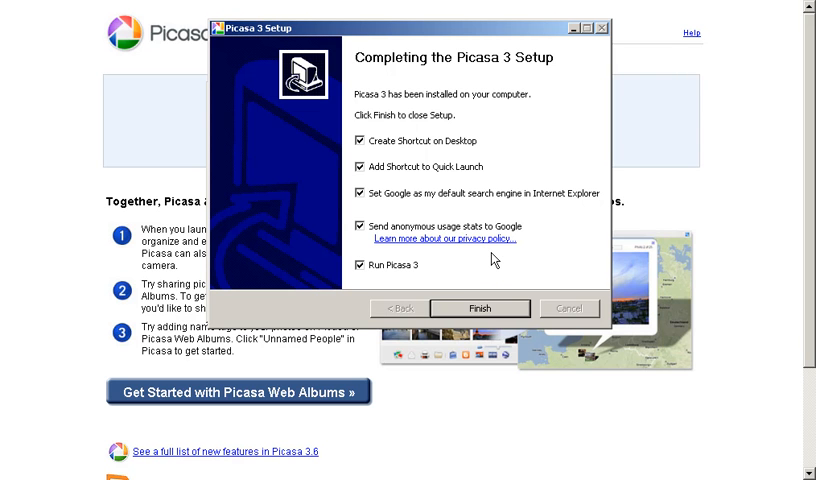
mouse_move(476, 257)
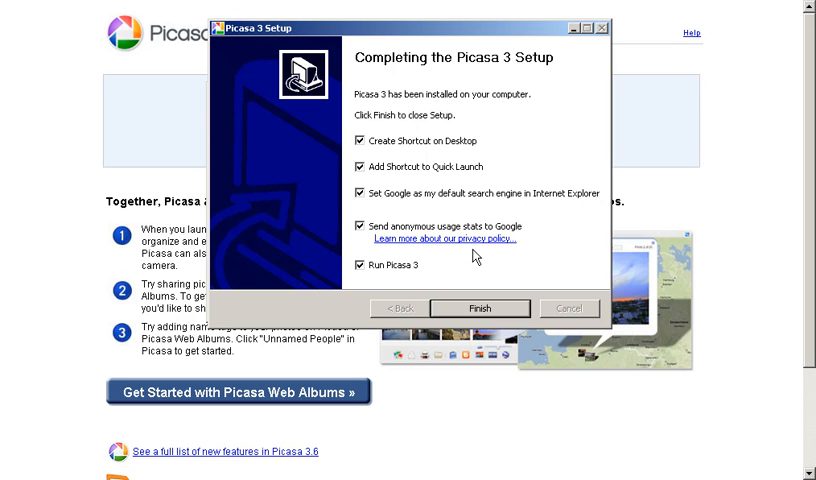
mouse_move(363, 275)
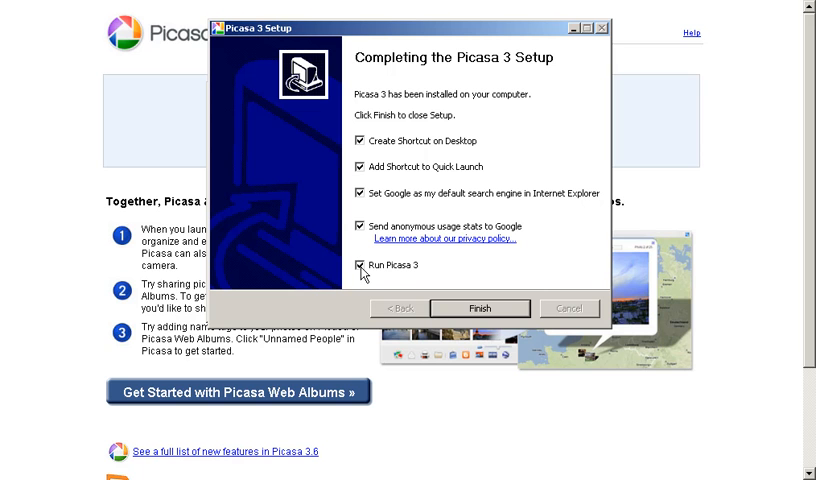
Step: Finish setup with Run Picasa 3 unchecked and close the Downloads window
click(359, 265)
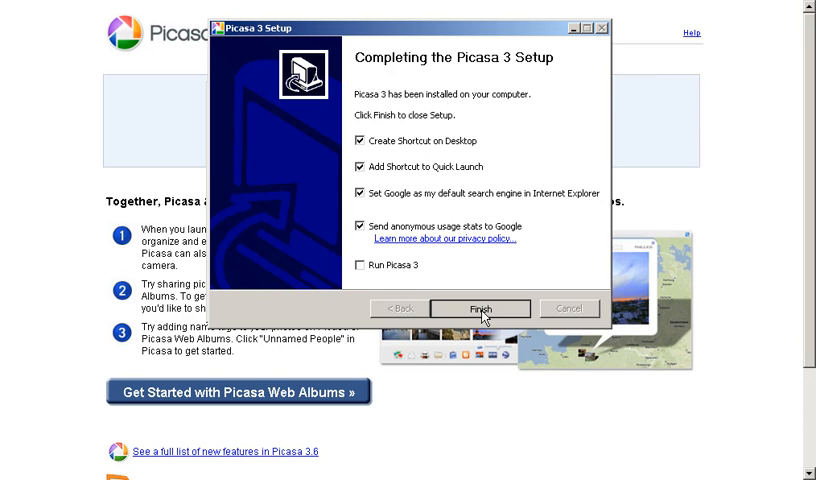
click(480, 308)
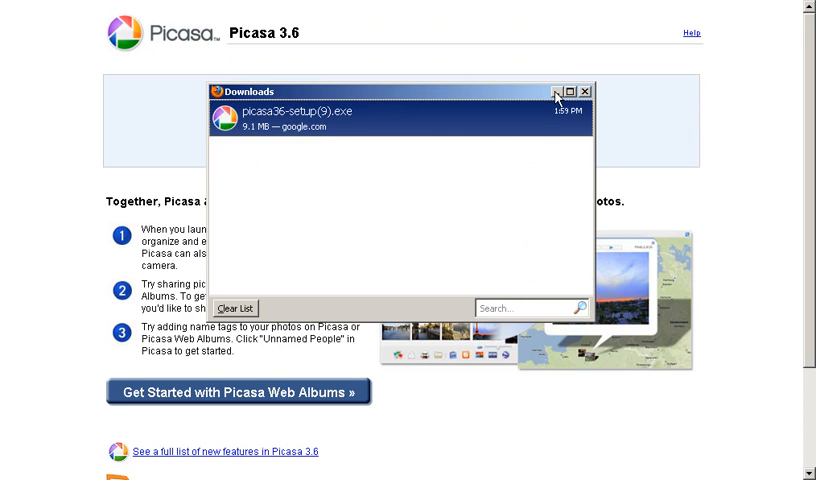
click(590, 91)
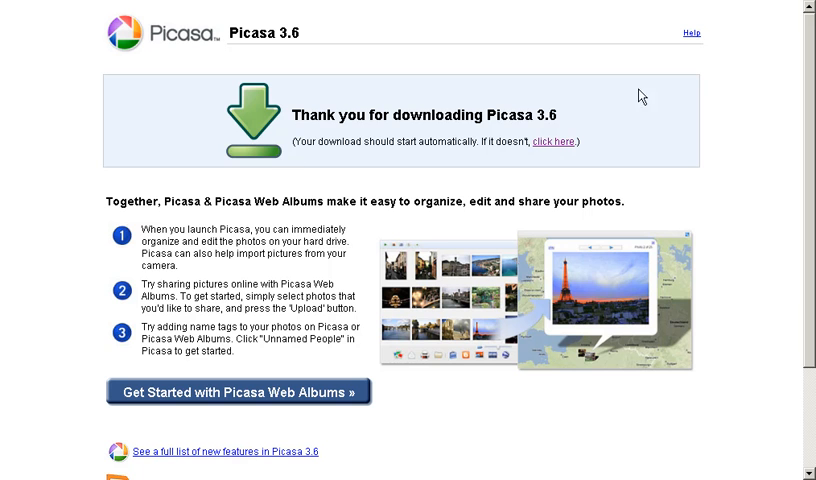